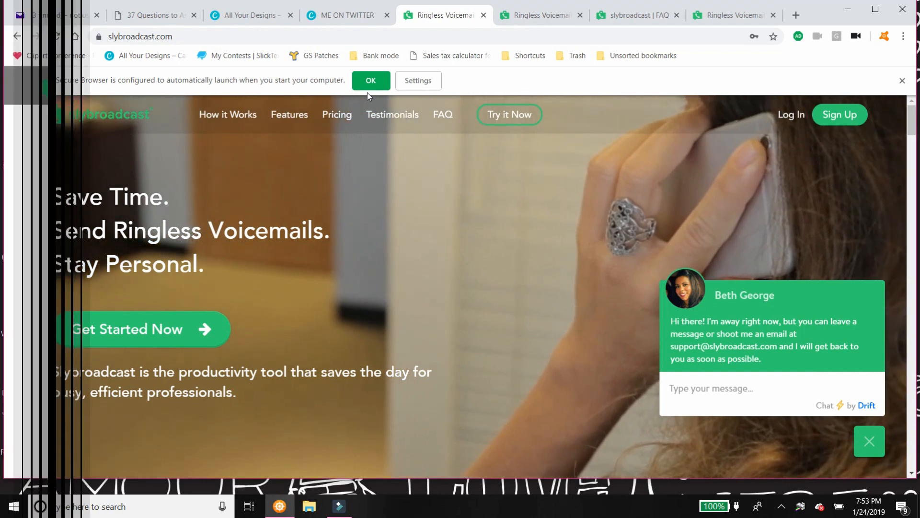
Acknowledge the Secure Browser notice so the FAQ page can be viewed.
{"action": "left_click", "coordinate": [635, 15]}
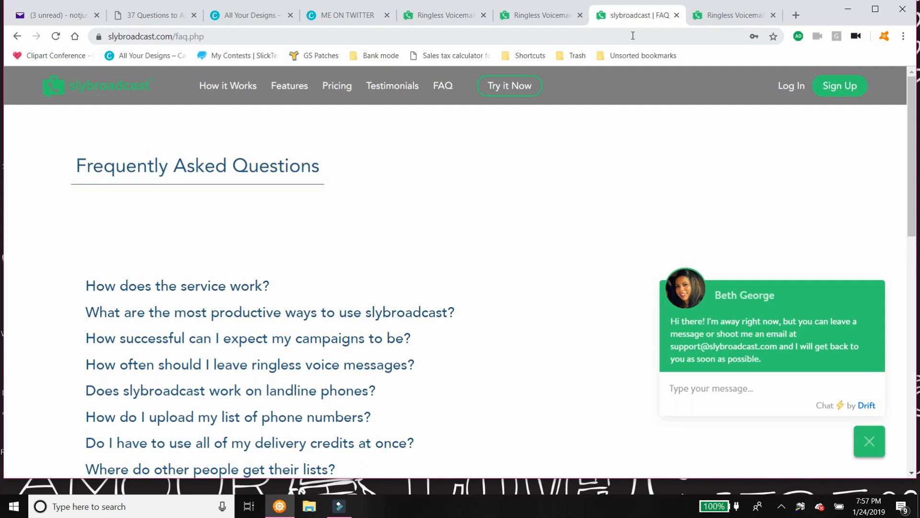
Expand the FAQ answer on the most productive ways to use slybroadcast.
{"action": "left_click", "coordinate": [265, 312]}
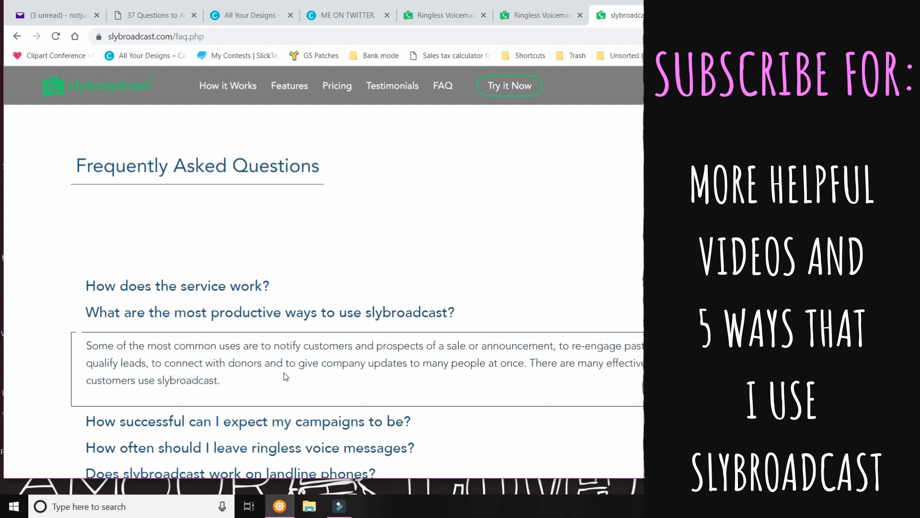
{"action": "mouse_move", "coordinate": [276, 381]}
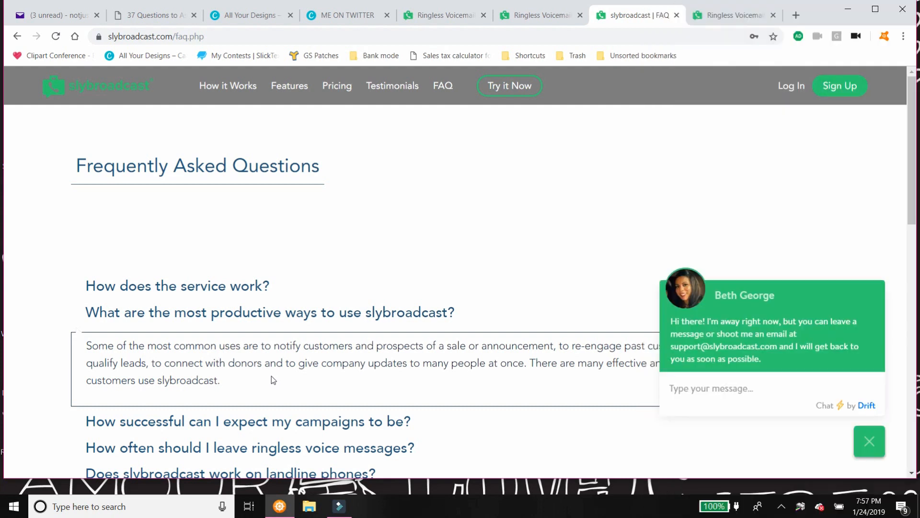
{"action": "mouse_move", "coordinate": [265, 382]}
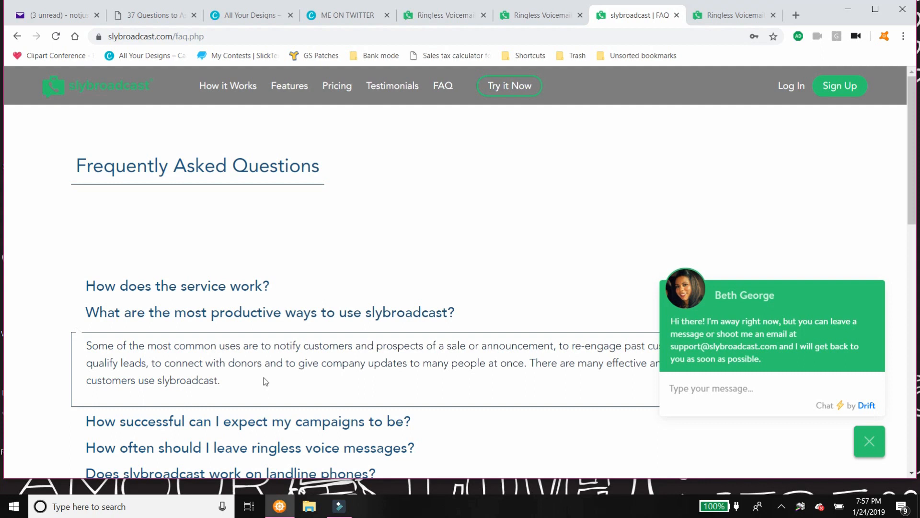
{"action": "mouse_move", "coordinate": [262, 363]}
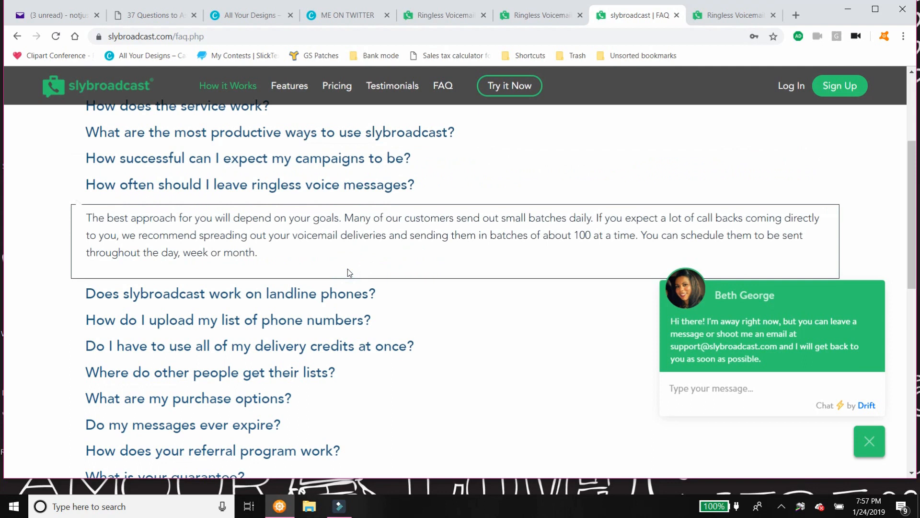
{"action": "mouse_move", "coordinate": [345, 284]}
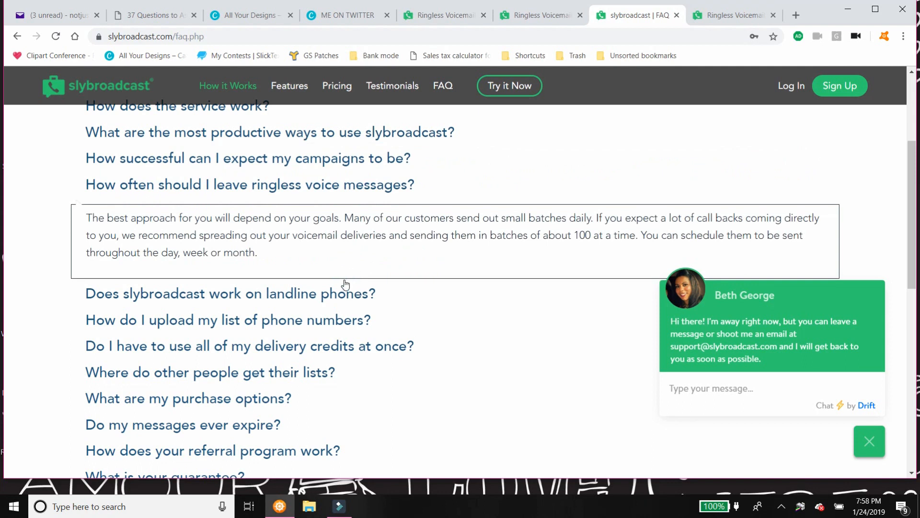
{"action": "mouse_move", "coordinate": [341, 285]}
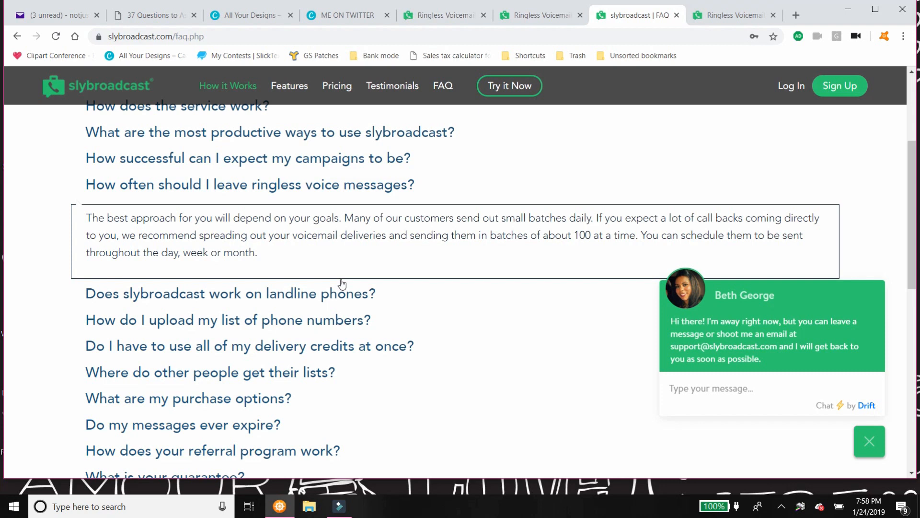
{"action": "mouse_move", "coordinate": [343, 286]}
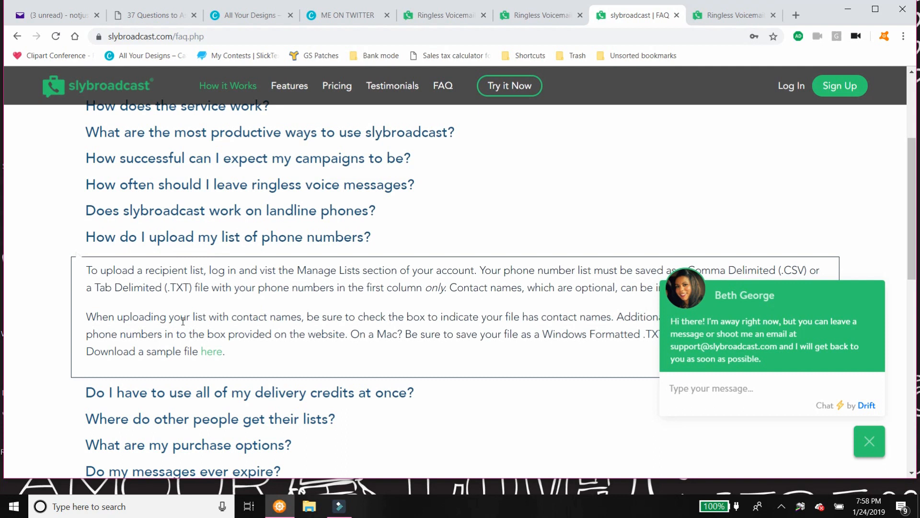
{"action": "mouse_move", "coordinate": [513, 344]}
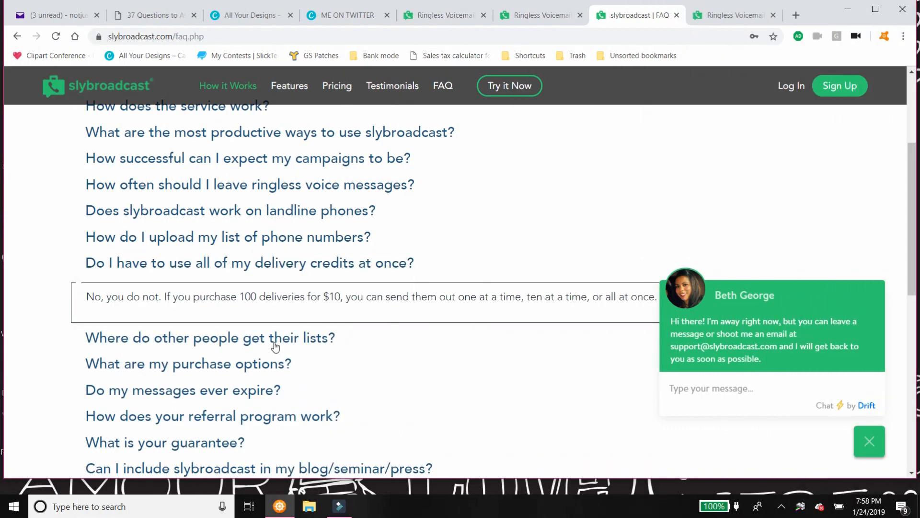
{"action": "mouse_move", "coordinate": [244, 418]}
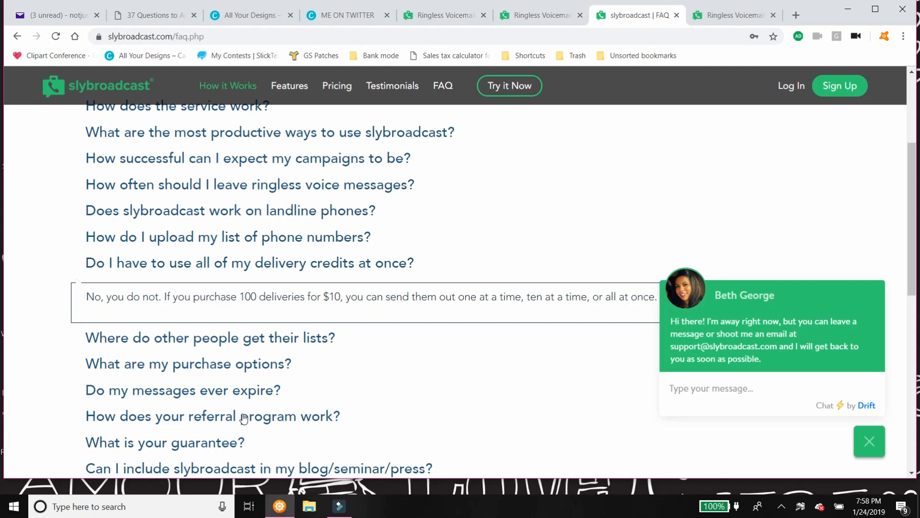
{"action": "mouse_move", "coordinate": [242, 425]}
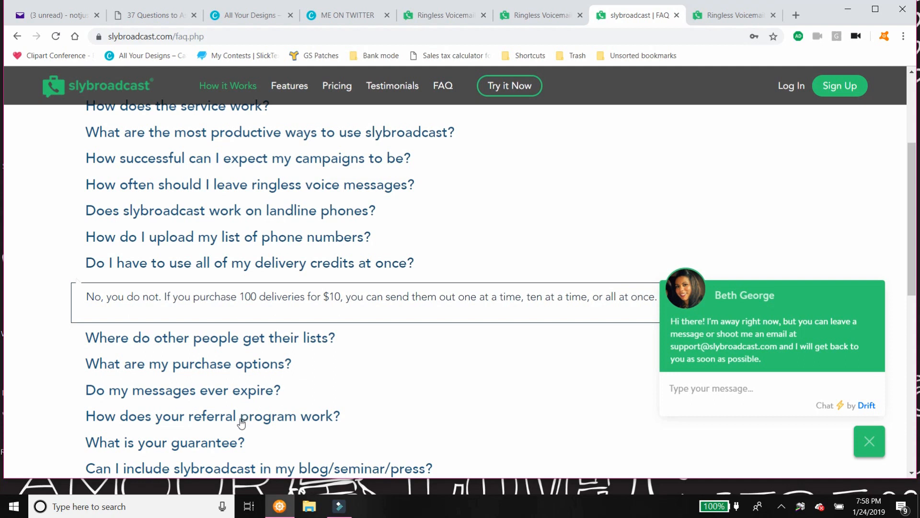
{"action": "mouse_move", "coordinate": [206, 416]}
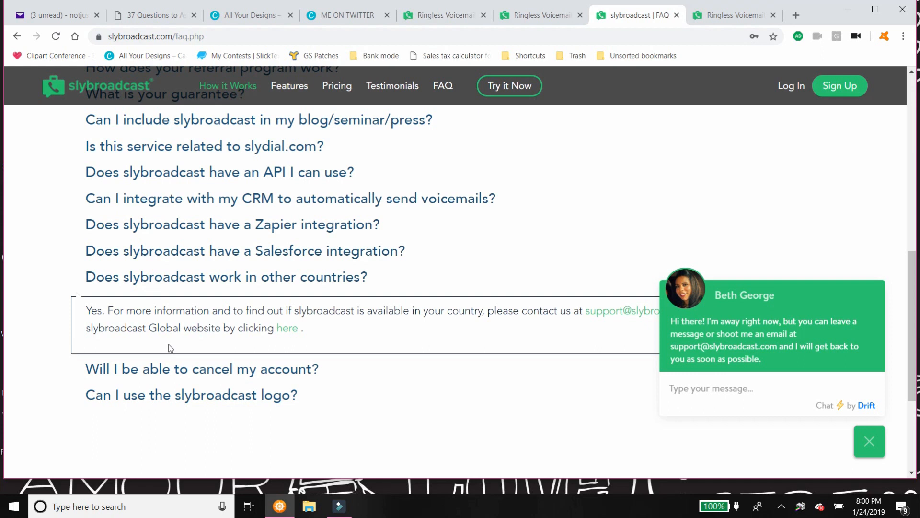
{"action": "mouse_move", "coordinate": [566, 315]}
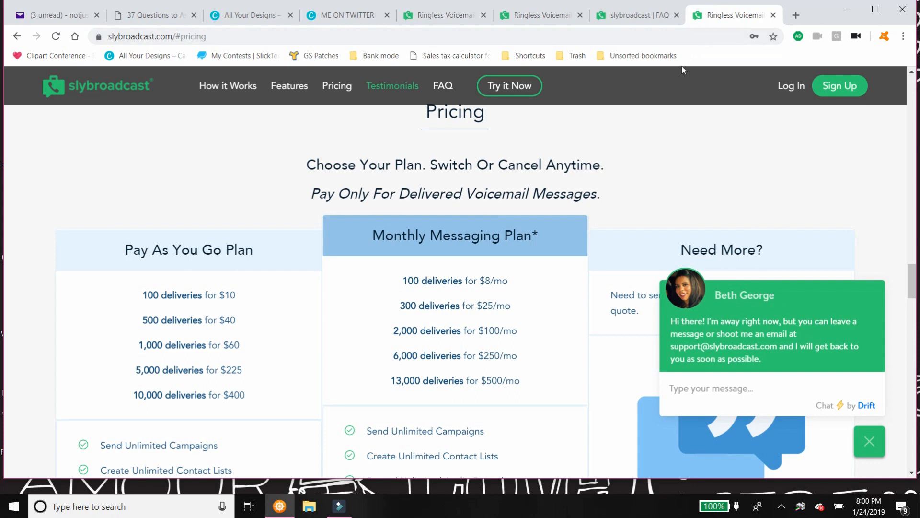
{"action": "mouse_move", "coordinate": [138, 276]}
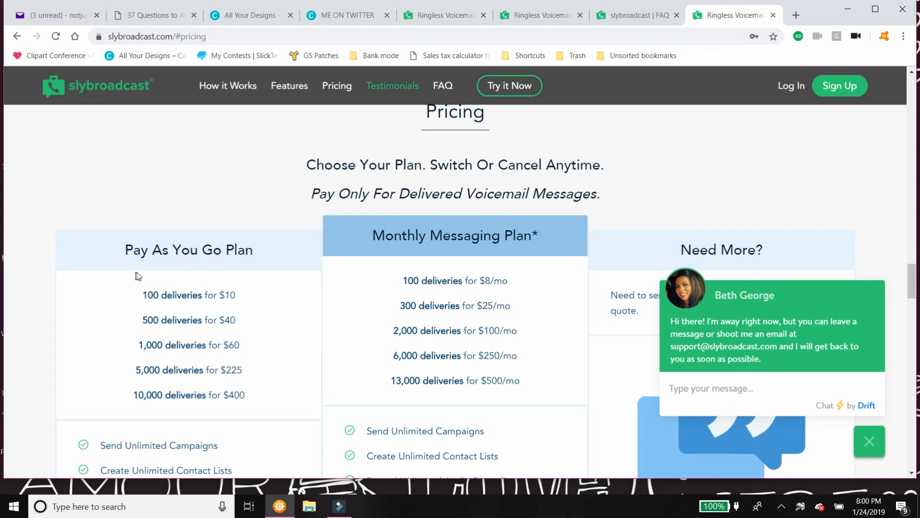
{"action": "mouse_move", "coordinate": [410, 272]}
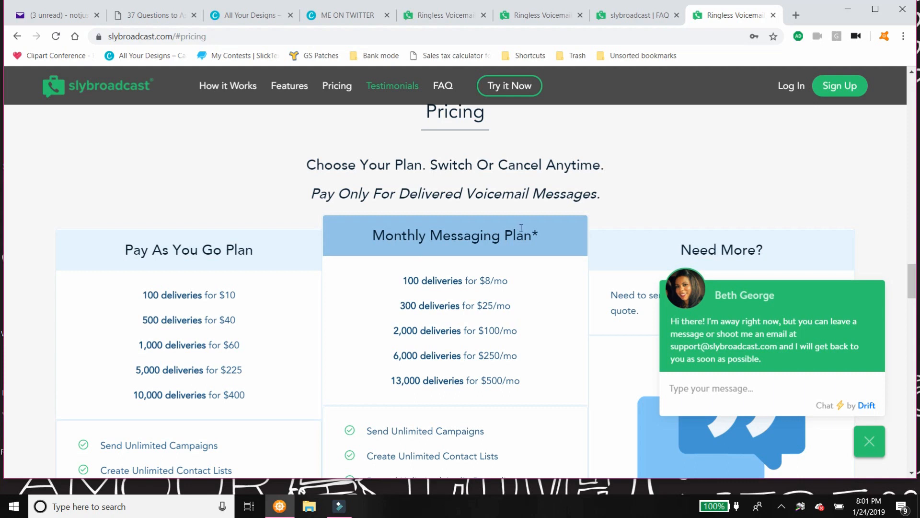
{"action": "mouse_move", "coordinate": [524, 233]}
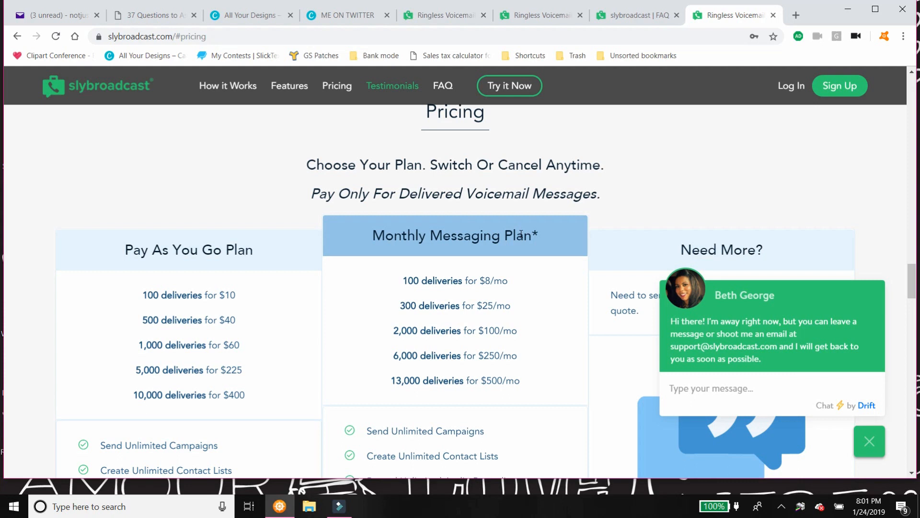
{"action": "mouse_move", "coordinate": [202, 345]}
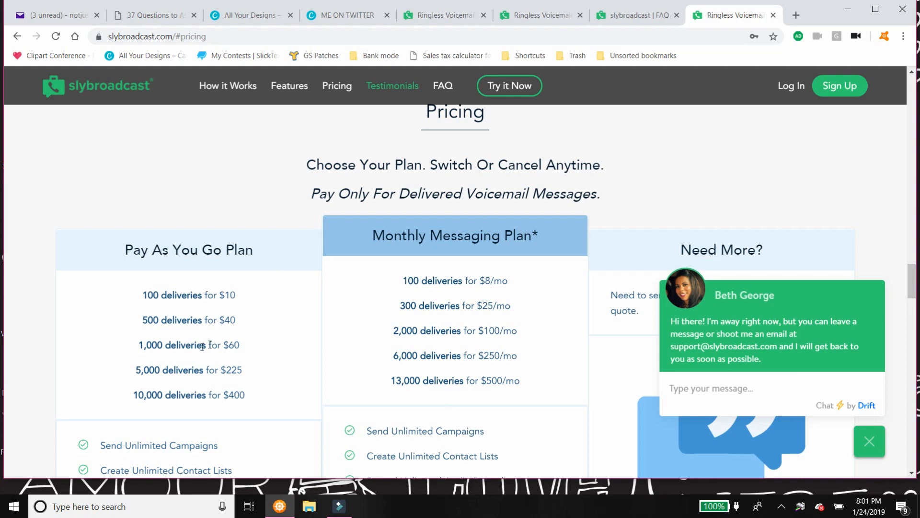
{"action": "mouse_move", "coordinate": [184, 338]}
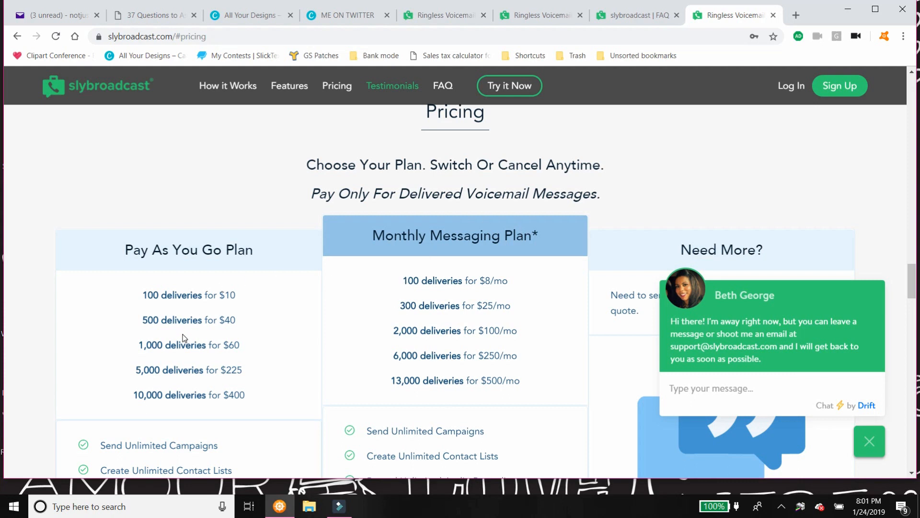
{"action": "mouse_move", "coordinate": [360, 297]}
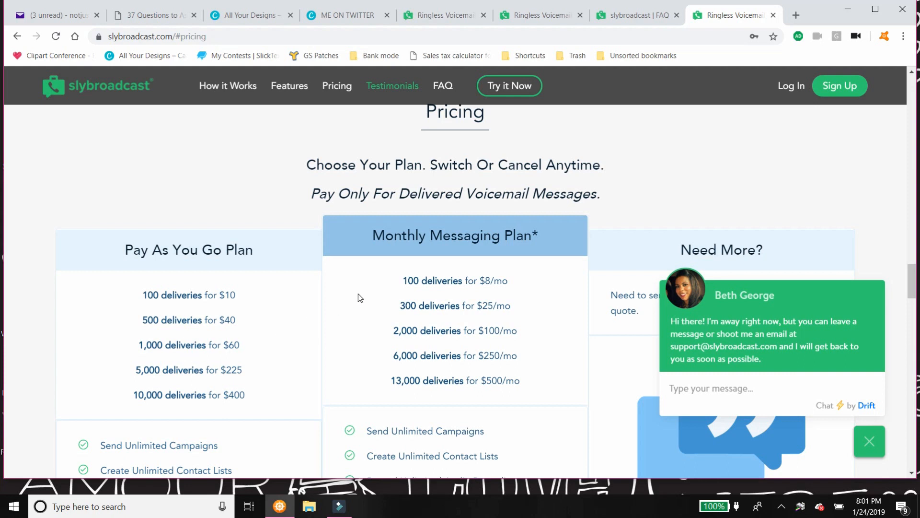
{"action": "mouse_move", "coordinate": [432, 317]}
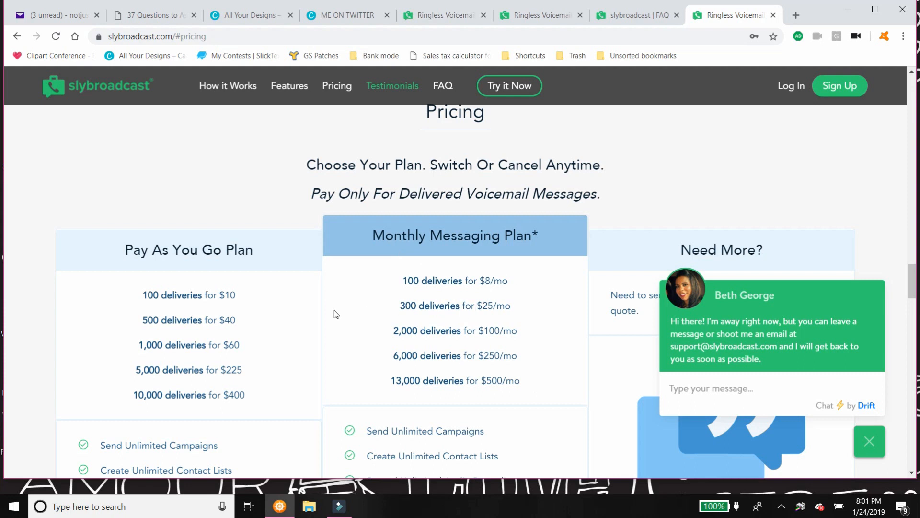
{"action": "mouse_move", "coordinate": [490, 283]}
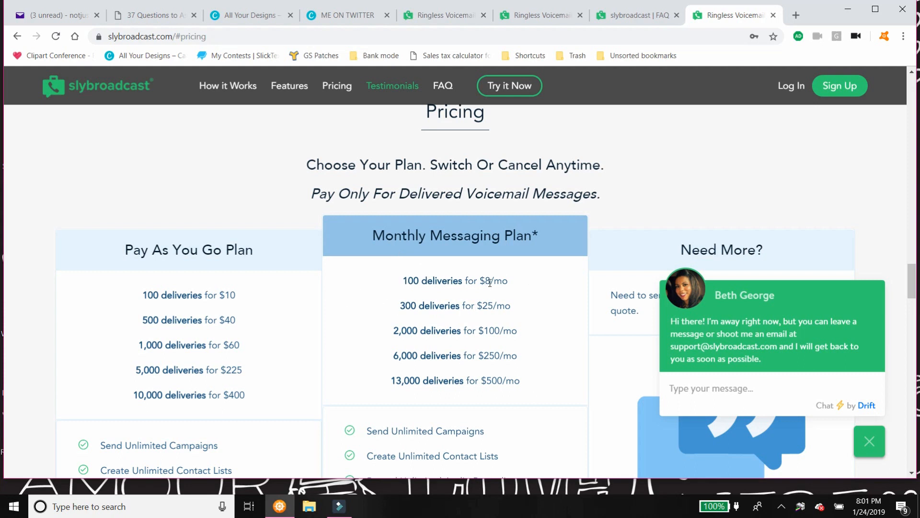
{"action": "mouse_move", "coordinate": [138, 313]}
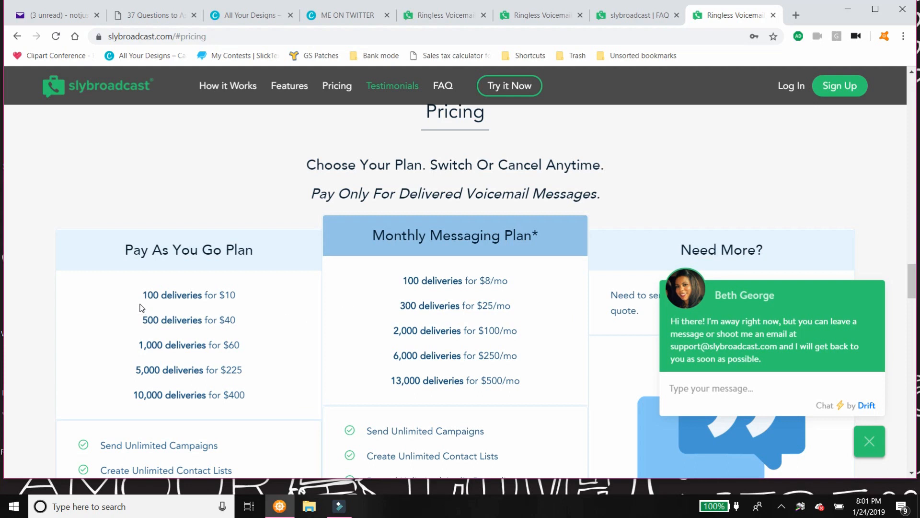
{"action": "mouse_move", "coordinate": [243, 294]}
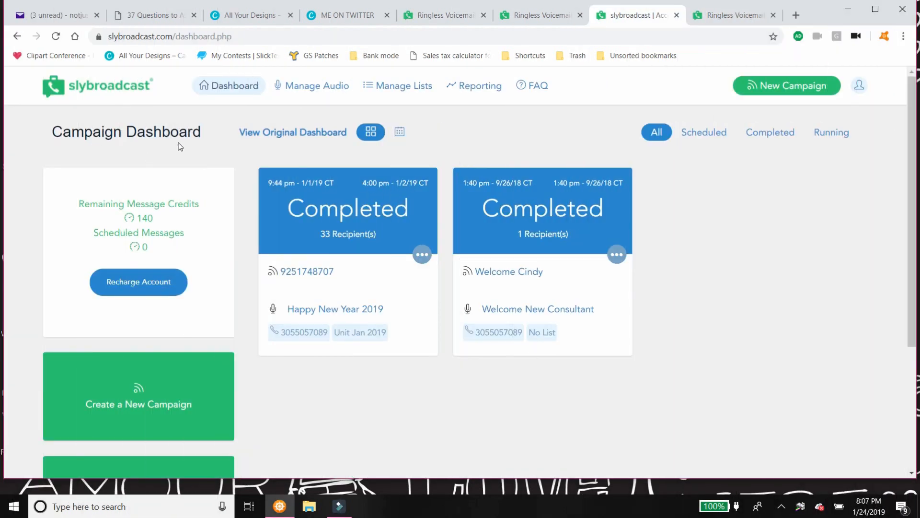
{"action": "scroll", "scroll_direction": "down", "scroll_amount": 3}
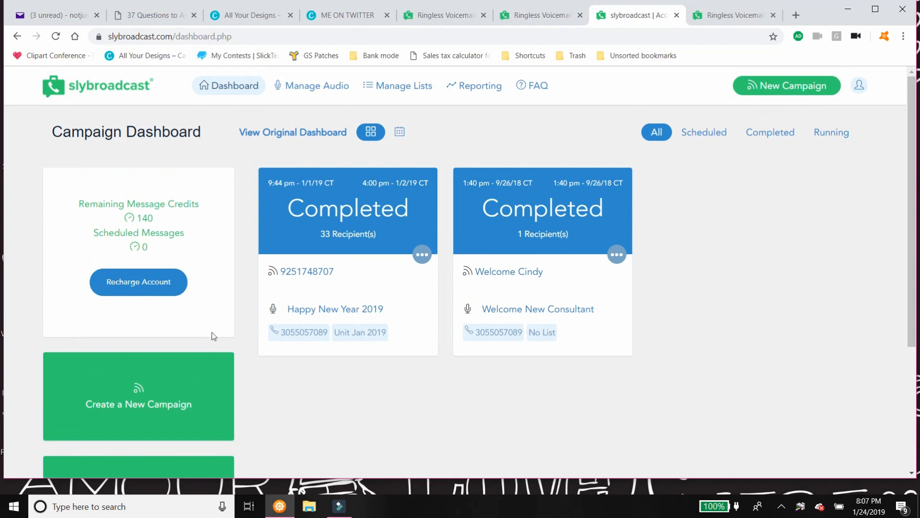
{"action": "scroll", "scroll_direction": "down", "scroll_amount": 3}
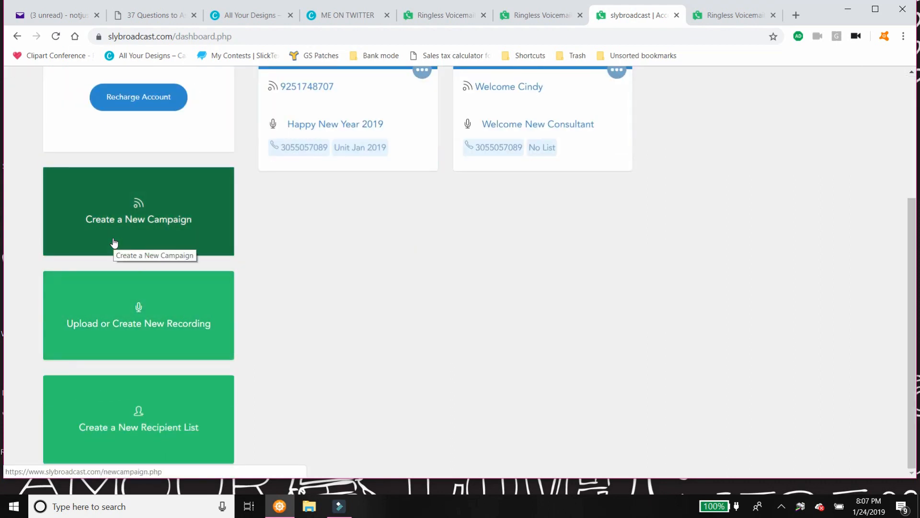
{"action": "mouse_move", "coordinate": [150, 222]}
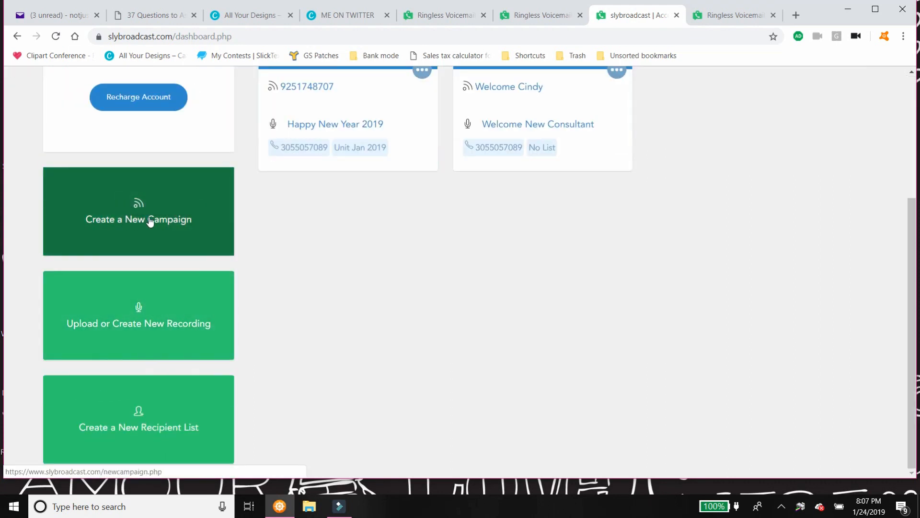
{"action": "left_click", "coordinate": [139, 219]}
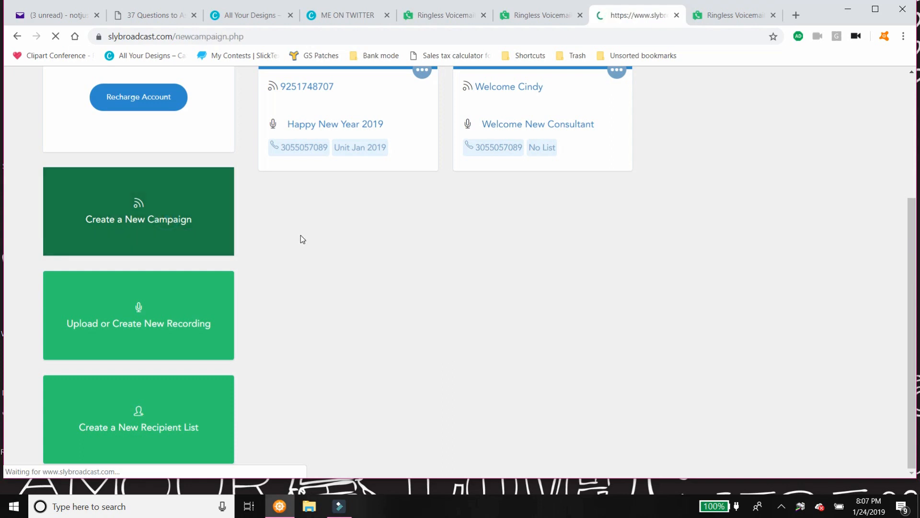
{"action": "left_click", "coordinate": [138, 211]}
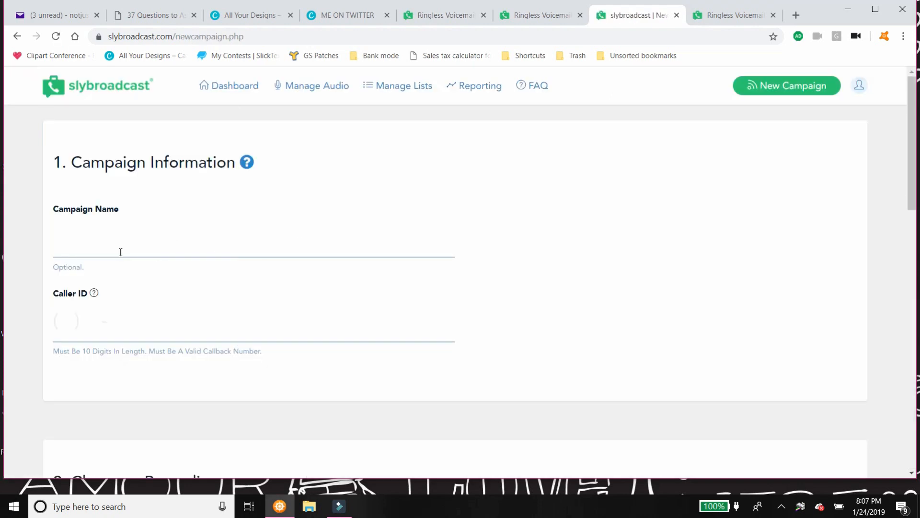
{"action": "scroll", "scroll_direction": "down", "scroll_amount": 3}
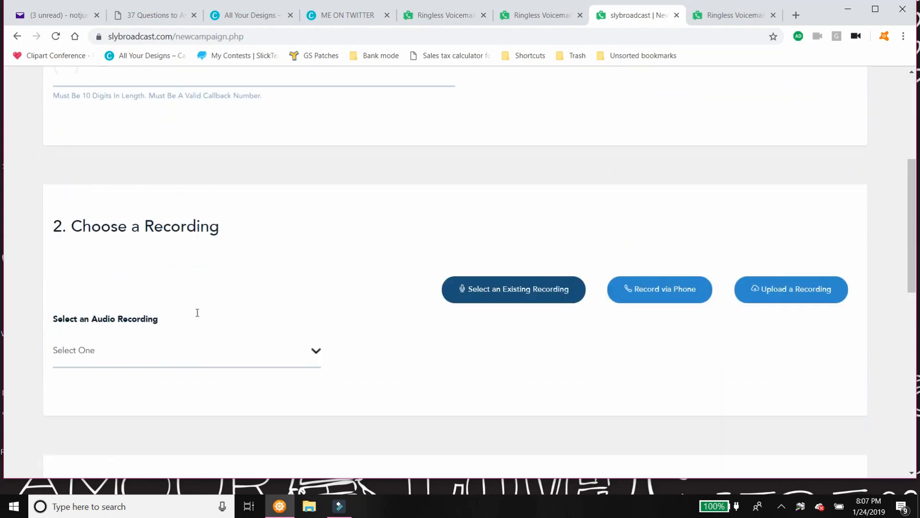
{"action": "scroll", "scroll_direction": "down", "scroll_amount": 3}
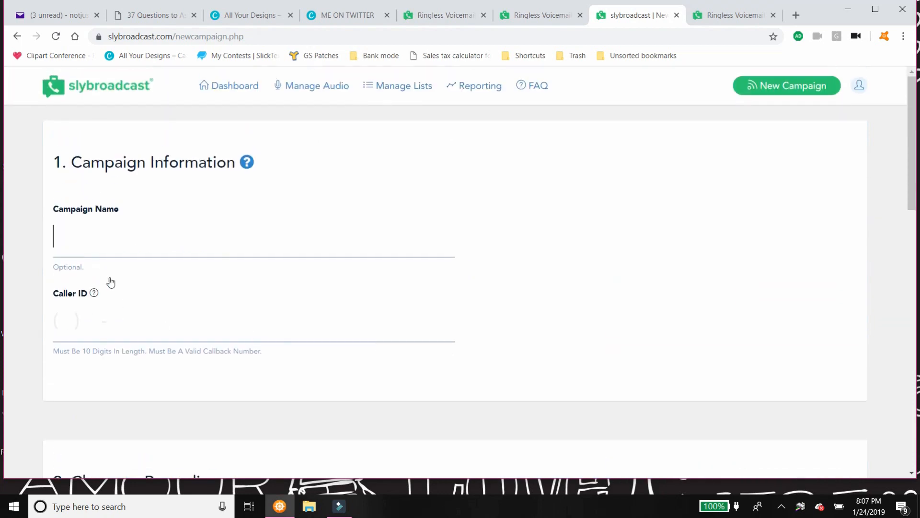
{"action": "mouse_move", "coordinate": [175, 289]}
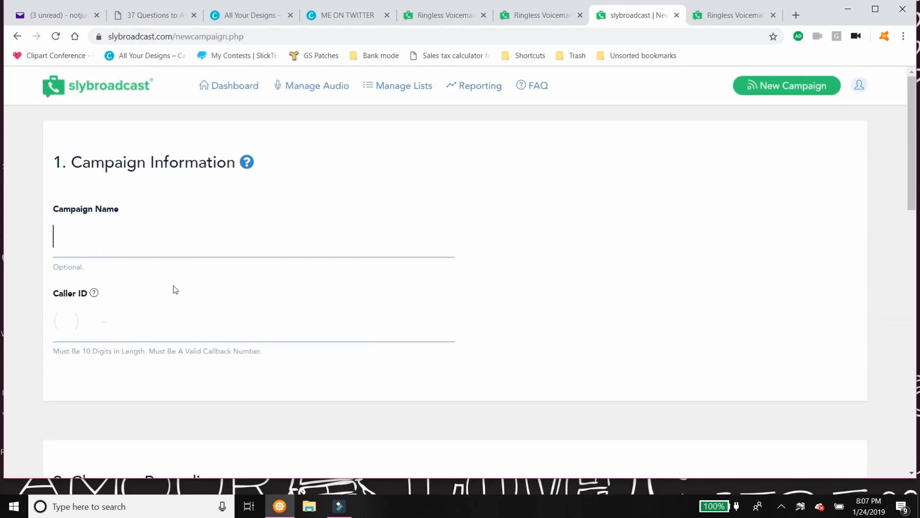
{"action": "scroll", "scroll_direction": "down", "scroll_amount": 3}
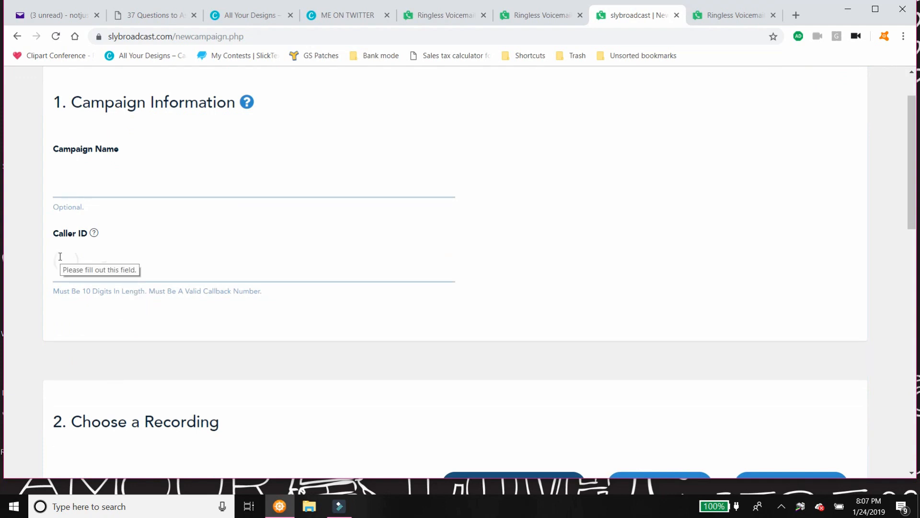
{"action": "mouse_move", "coordinate": [286, 272]}
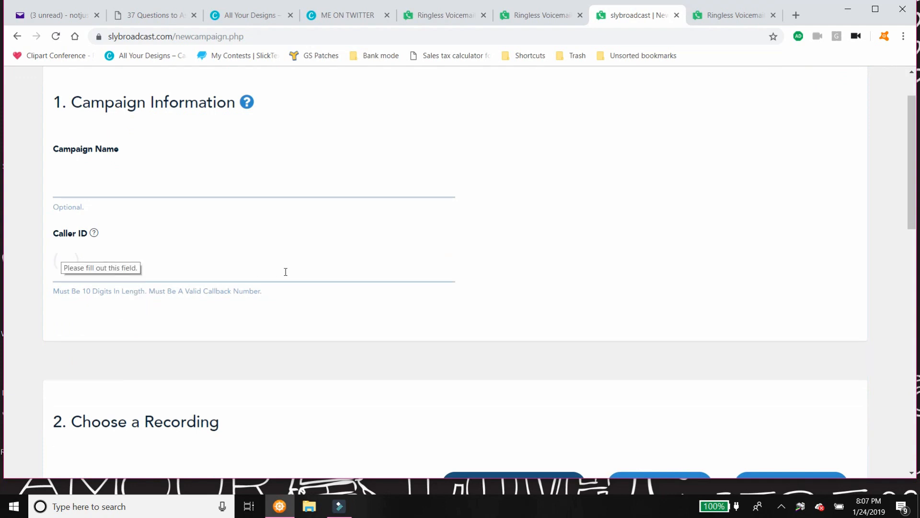
{"action": "scroll", "scroll_direction": "down", "scroll_amount": 3}
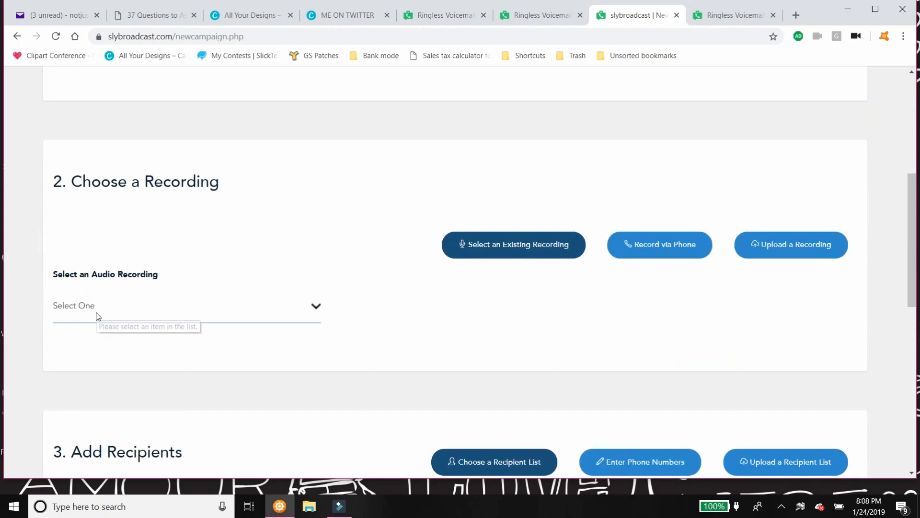
{"action": "left_click", "coordinate": [186, 305]}
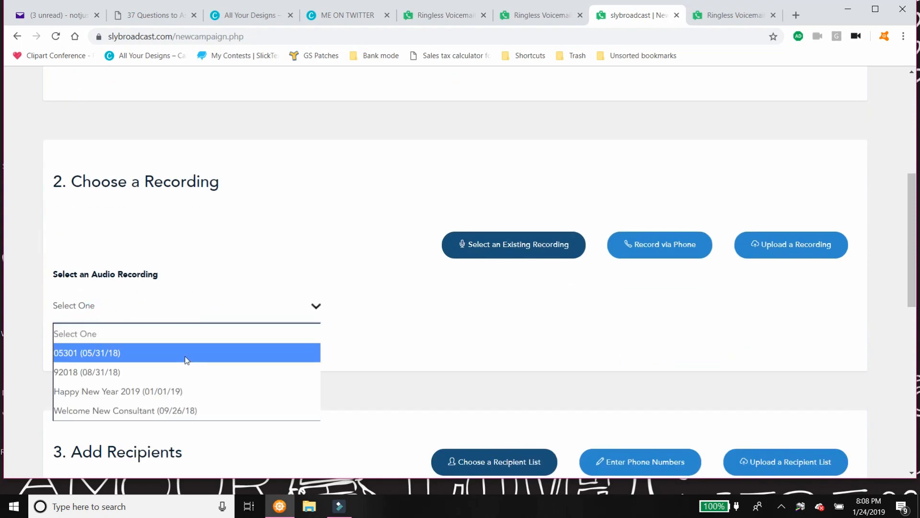
{"action": "mouse_move", "coordinate": [137, 402]}
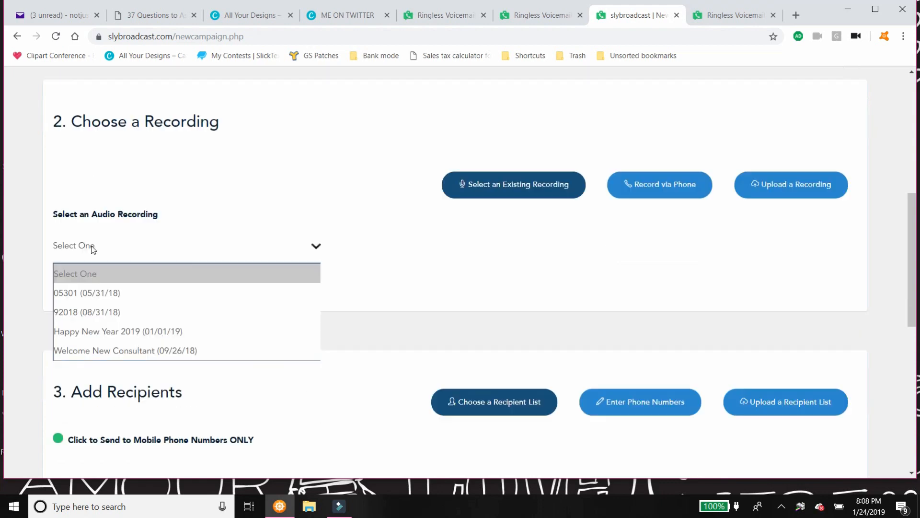
{"action": "scroll", "scroll_direction": "down", "scroll_amount": 3}
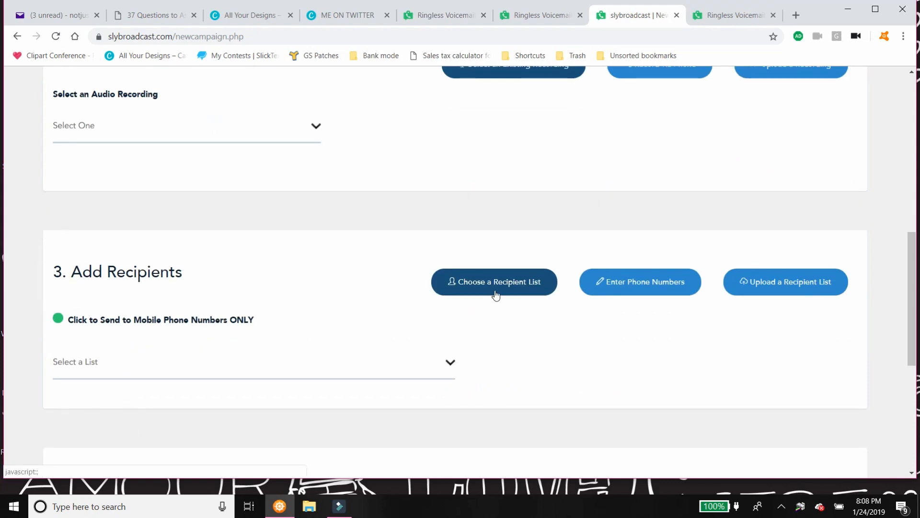
{"action": "mouse_move", "coordinate": [494, 304]}
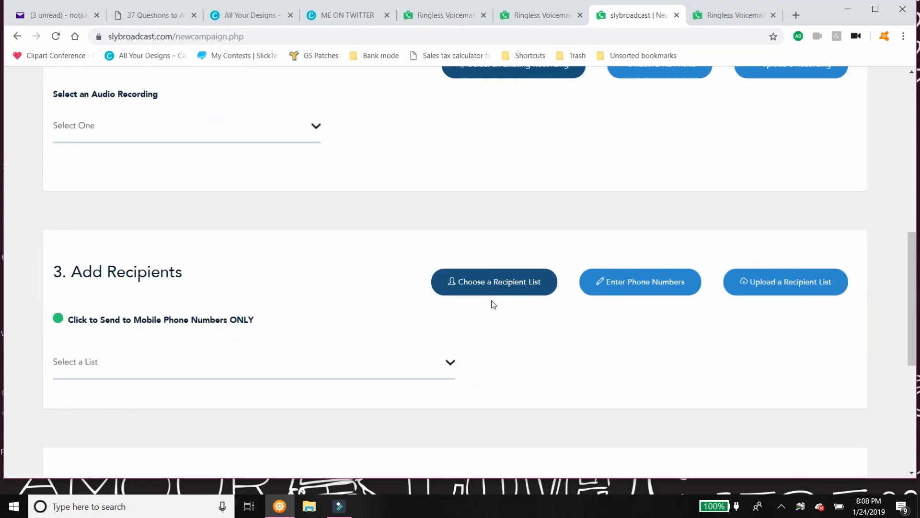
{"action": "mouse_move", "coordinate": [647, 298]}
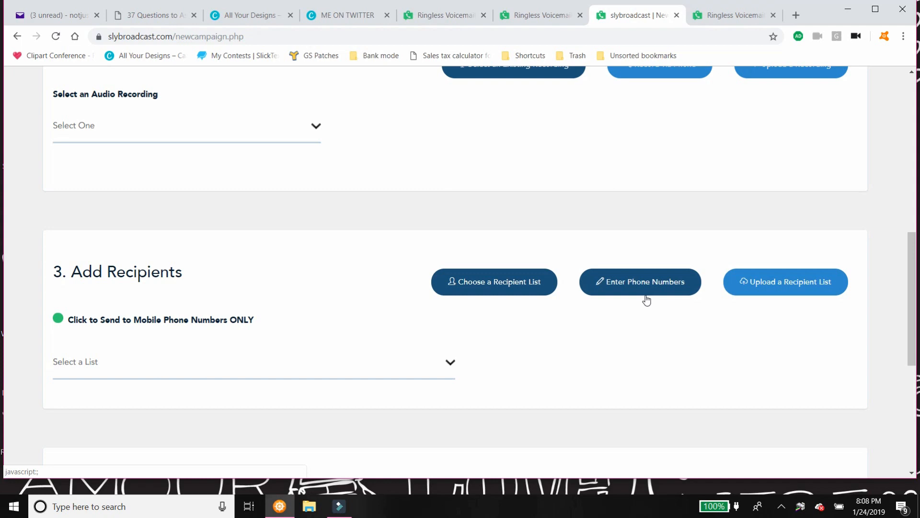
Choose Enter Phone Numbers for recipients and review the send-time options below.
{"action": "left_click", "coordinate": [640, 282]}
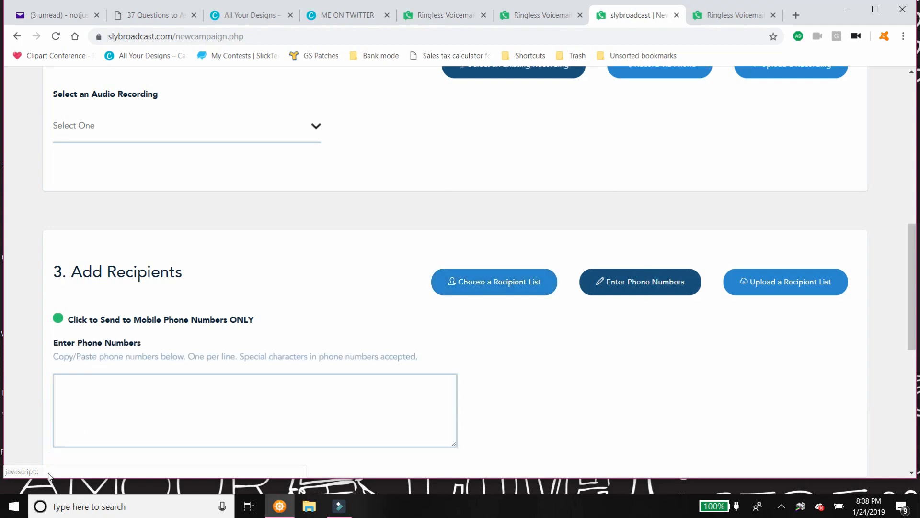
{"action": "mouse_move", "coordinate": [231, 377]}
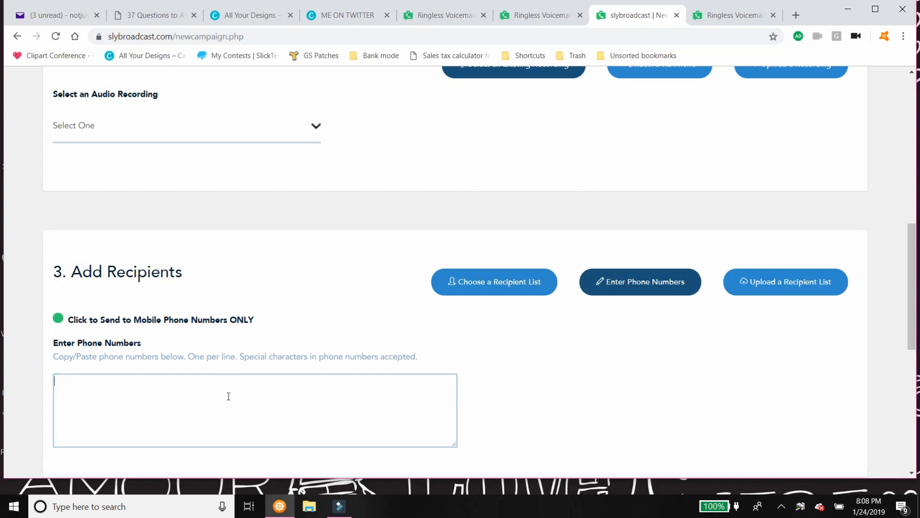
{"action": "scroll", "scroll_direction": "down", "scroll_amount": 3}
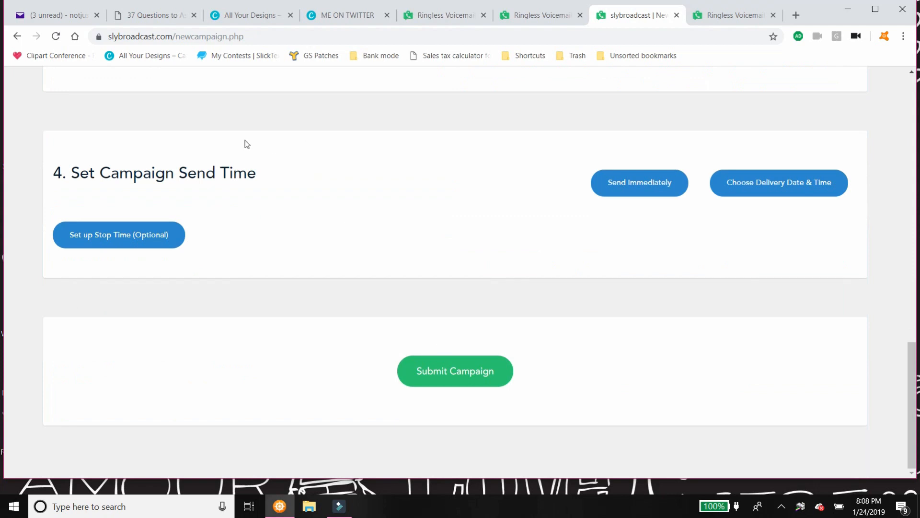
{"action": "mouse_move", "coordinate": [895, 164]}
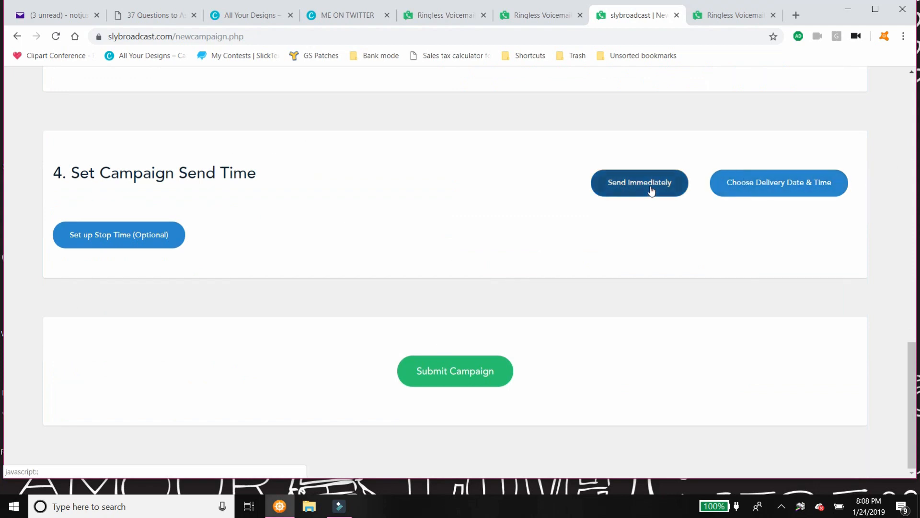
{"action": "mouse_move", "coordinate": [605, 197]}
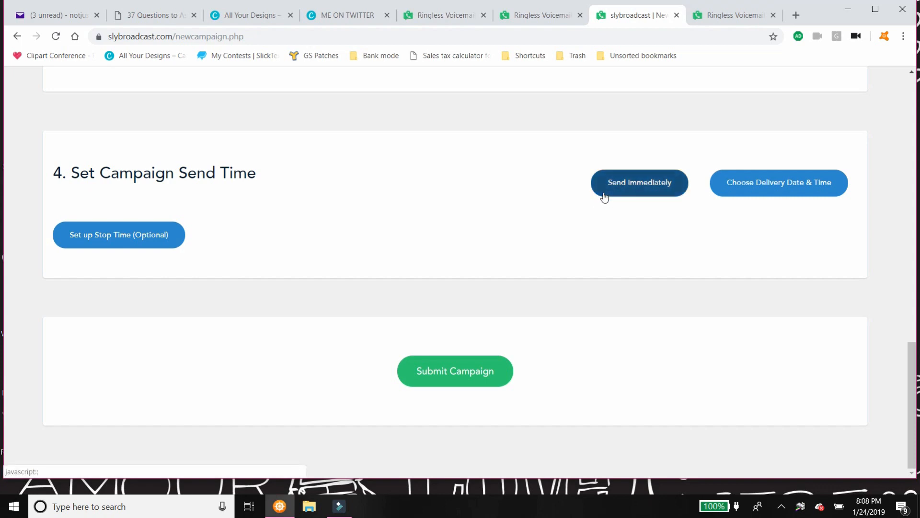
{"action": "mouse_move", "coordinate": [276, 187]}
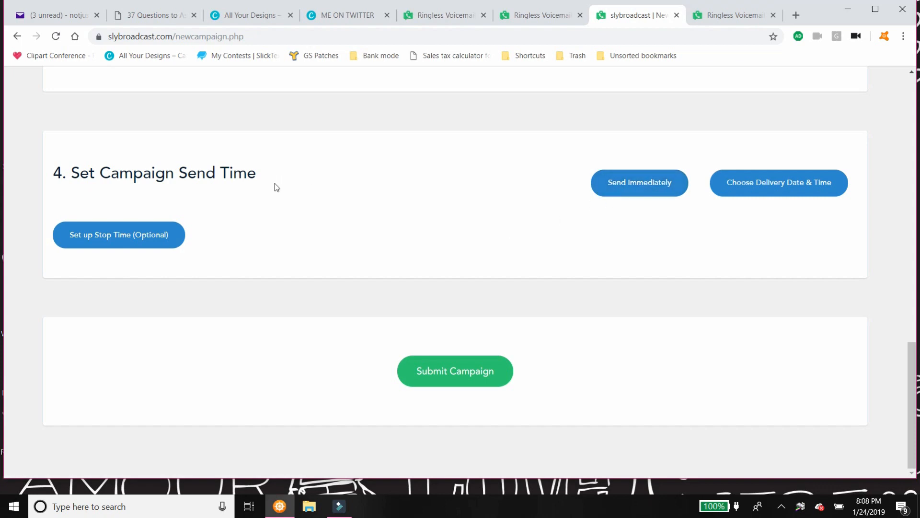
{"action": "mouse_move", "coordinate": [784, 175]}
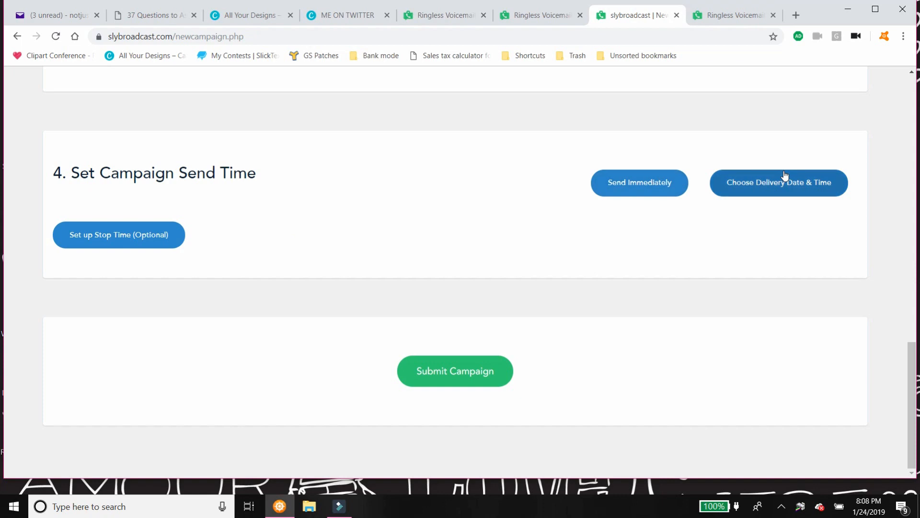
{"action": "mouse_move", "coordinate": [574, 377]}
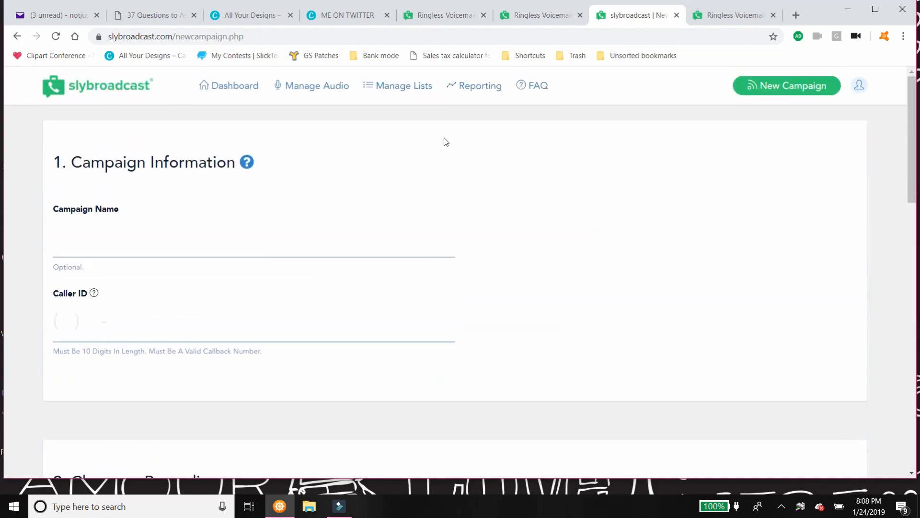
Show the Reporting dashboard with sent campaigns and the 87% delivery result.
{"action": "left_click", "coordinate": [480, 85]}
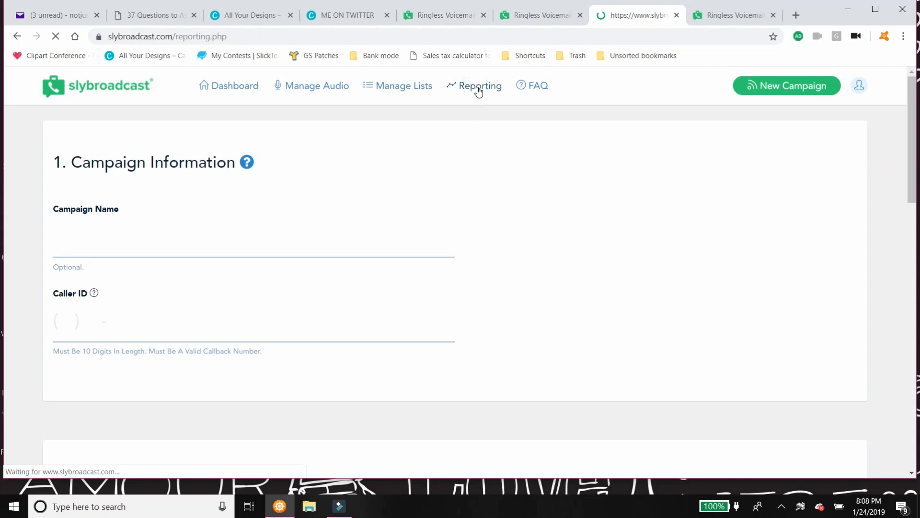
{"action": "left_click", "coordinate": [479, 86]}
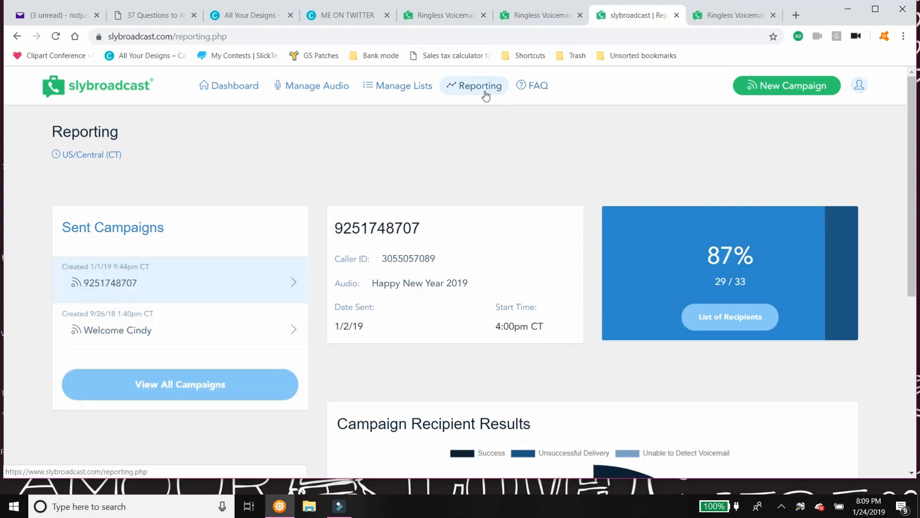
{"action": "mouse_move", "coordinate": [761, 70]}
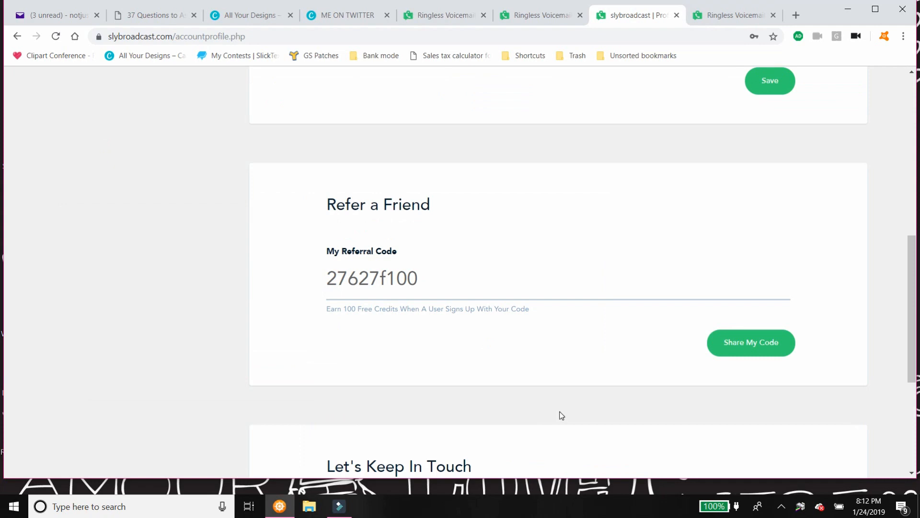
{"action": "mouse_move", "coordinate": [421, 291]}
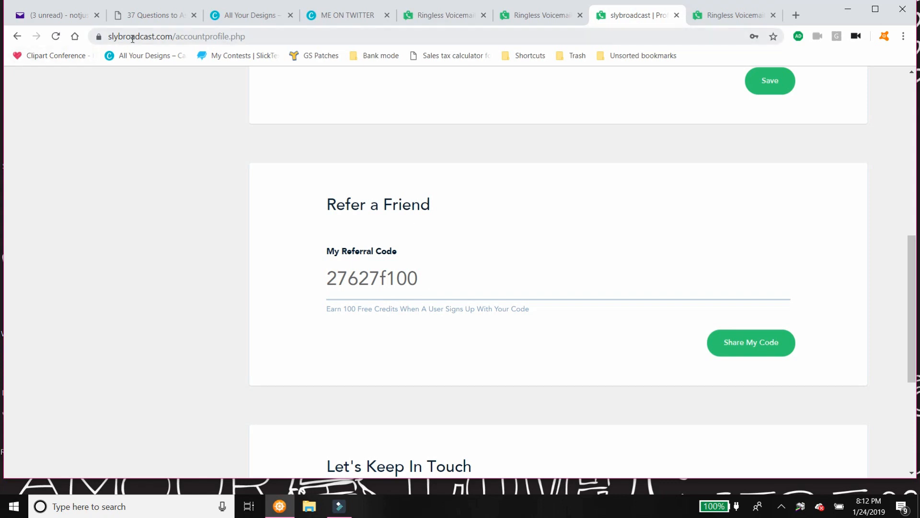
{"action": "double_click", "coordinate": [139, 36]}
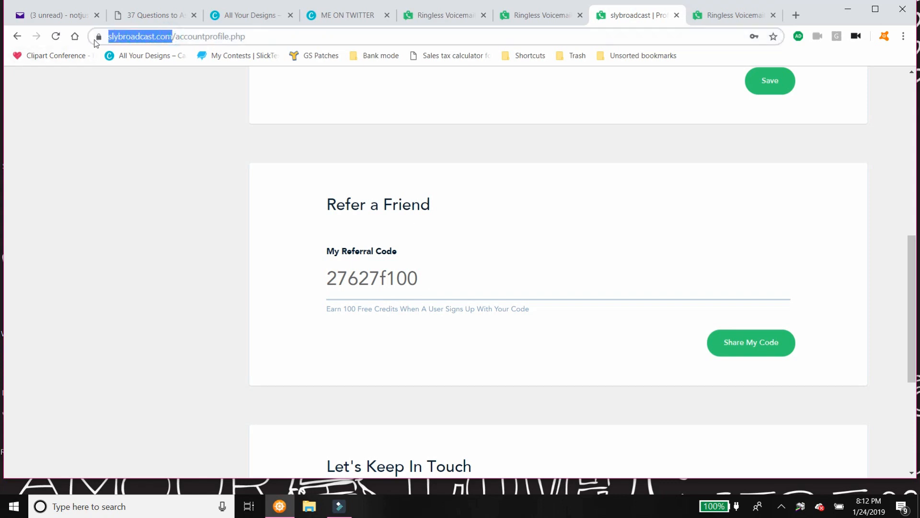
{"action": "double_click", "coordinate": [372, 278]}
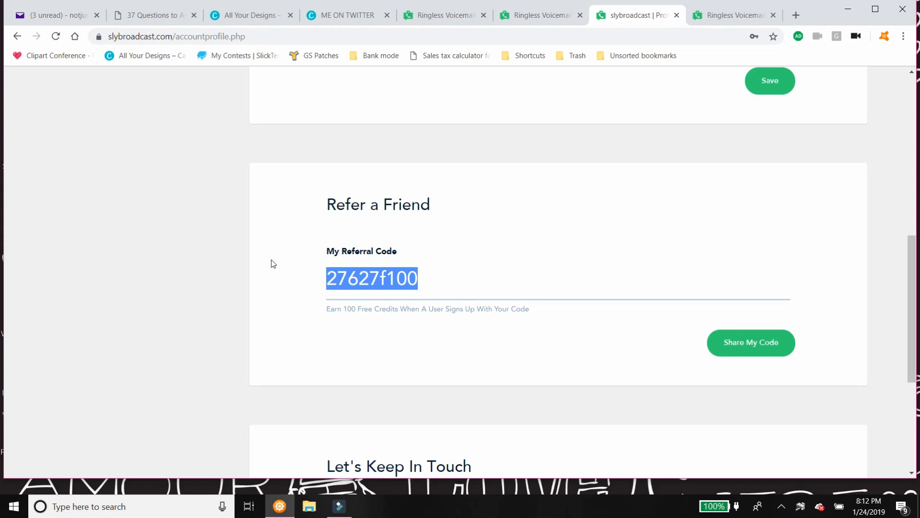
Return to Reporting, then bring up the public pricing plans page.
{"action": "left_click", "coordinate": [480, 85]}
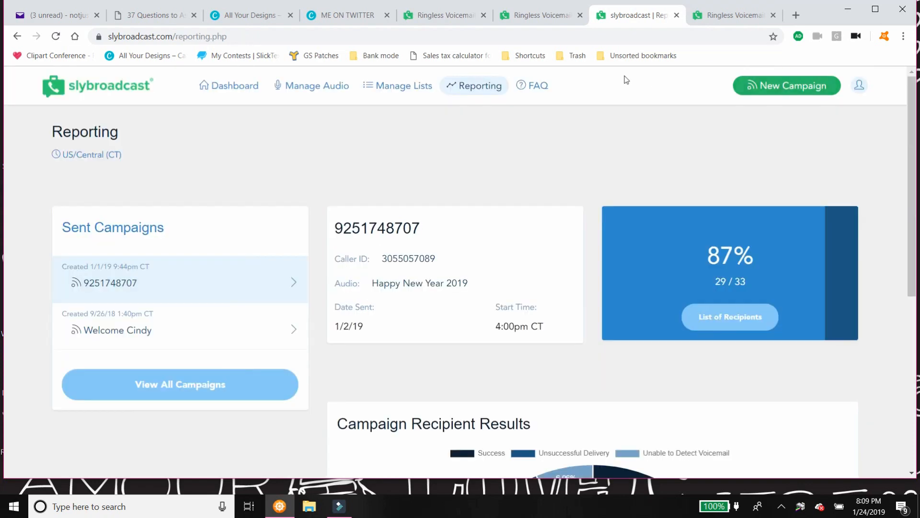
{"action": "left_click", "coordinate": [732, 15]}
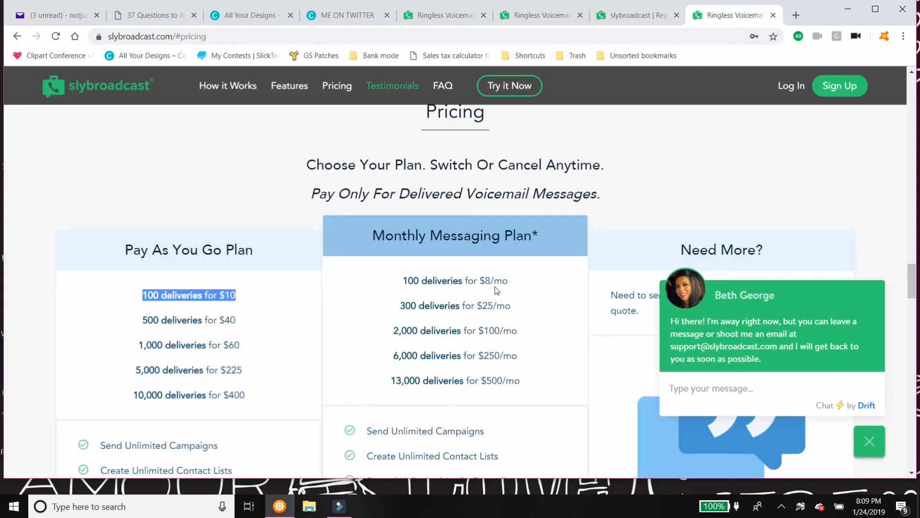